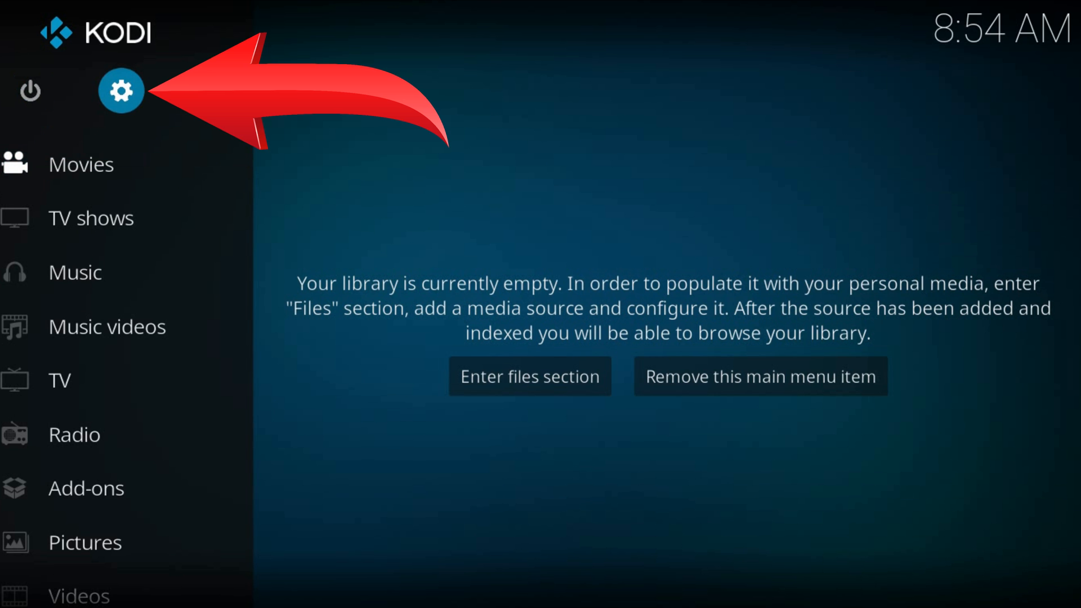
# Go from the Settings gear to File manager and focus Add source
pyautogui.click(121, 90)
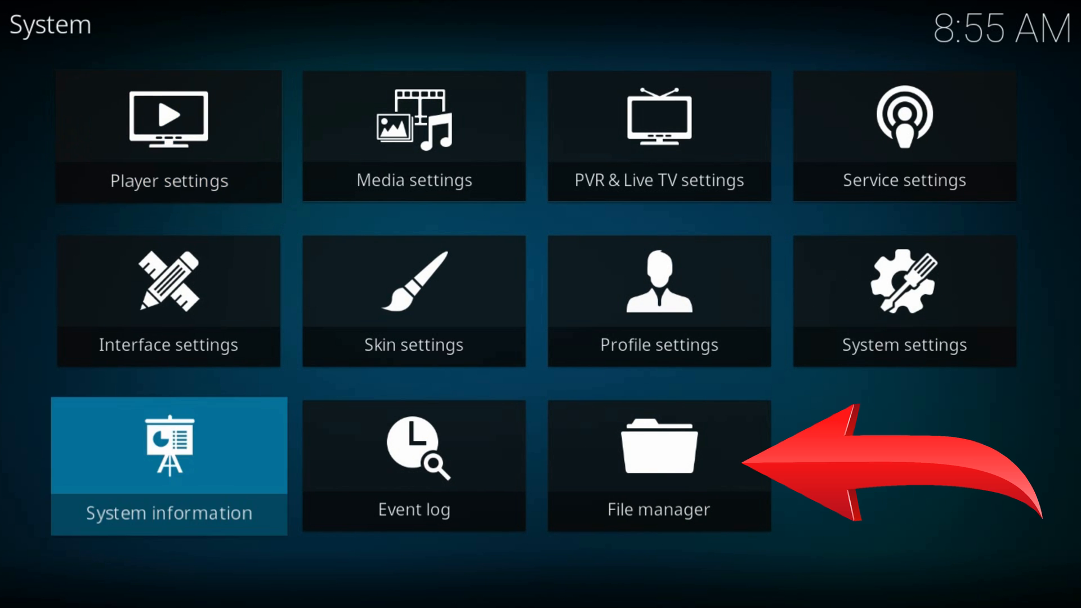
pyautogui.click(657, 466)
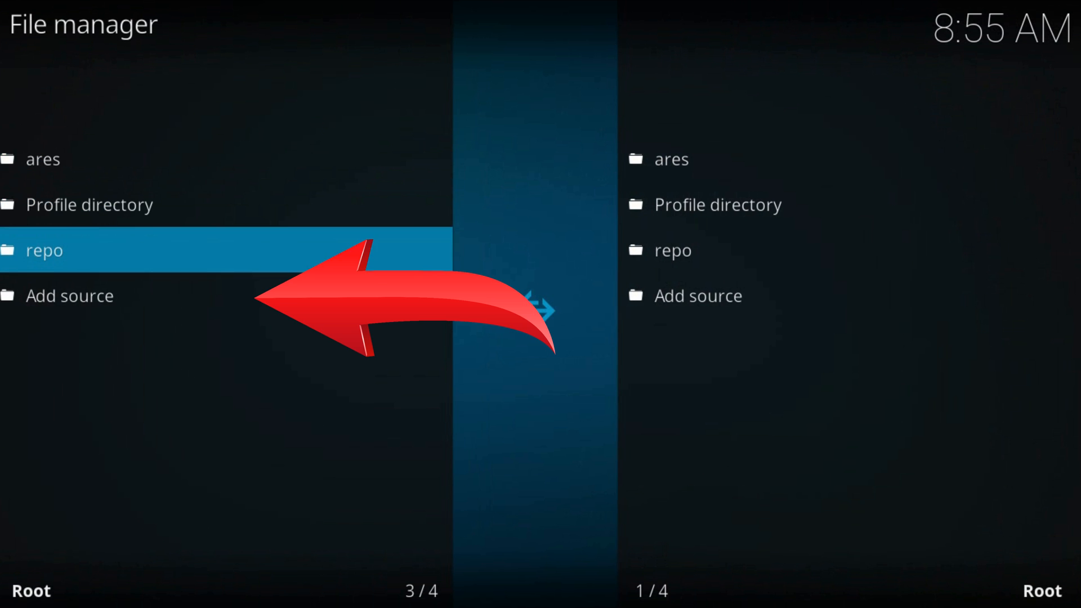
pyautogui.press('Down')
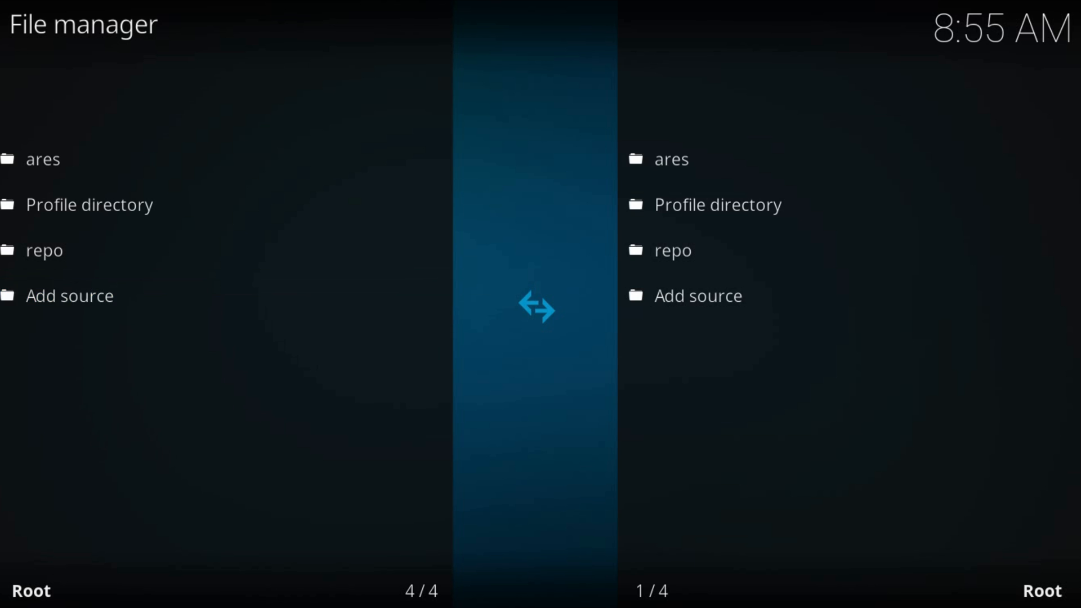
pyautogui.click(69, 295)
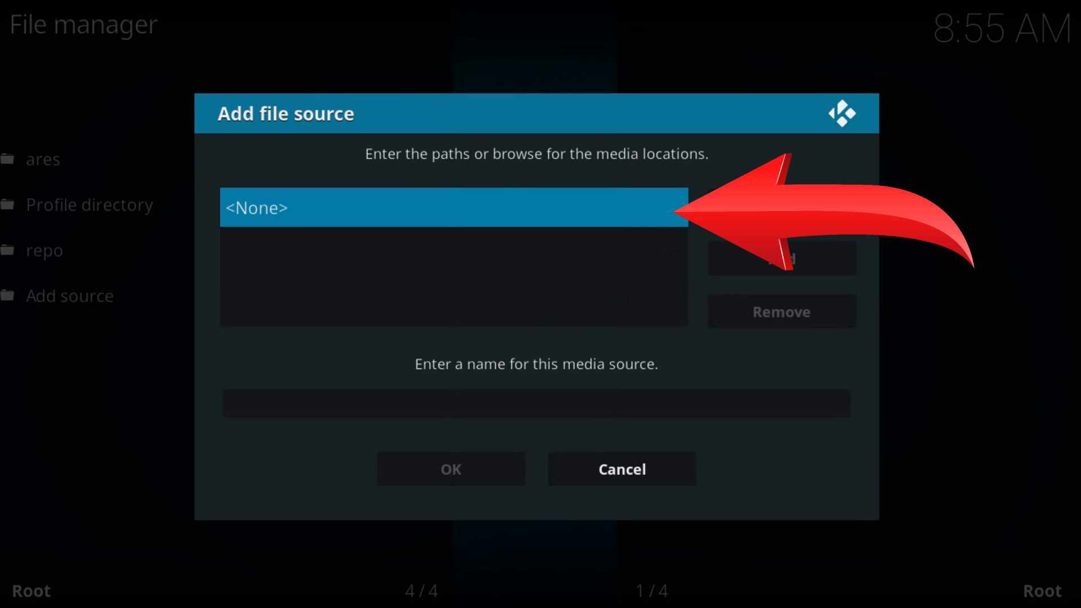
pyautogui.click(453, 207)
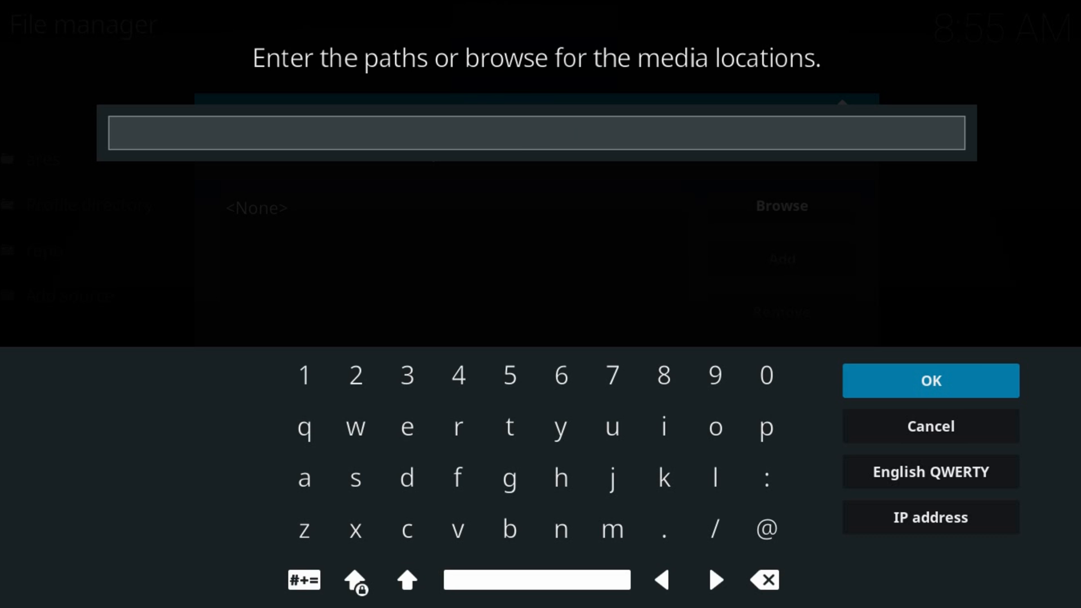
pyautogui.write('http://jesusboxrepo.xyz/repo')
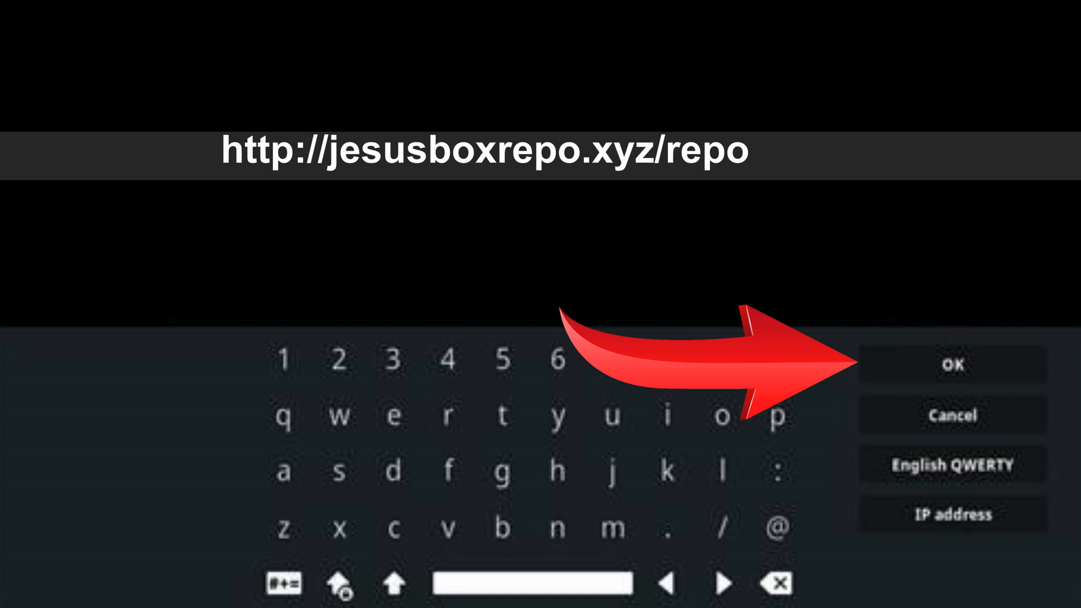
pyautogui.click(952, 365)
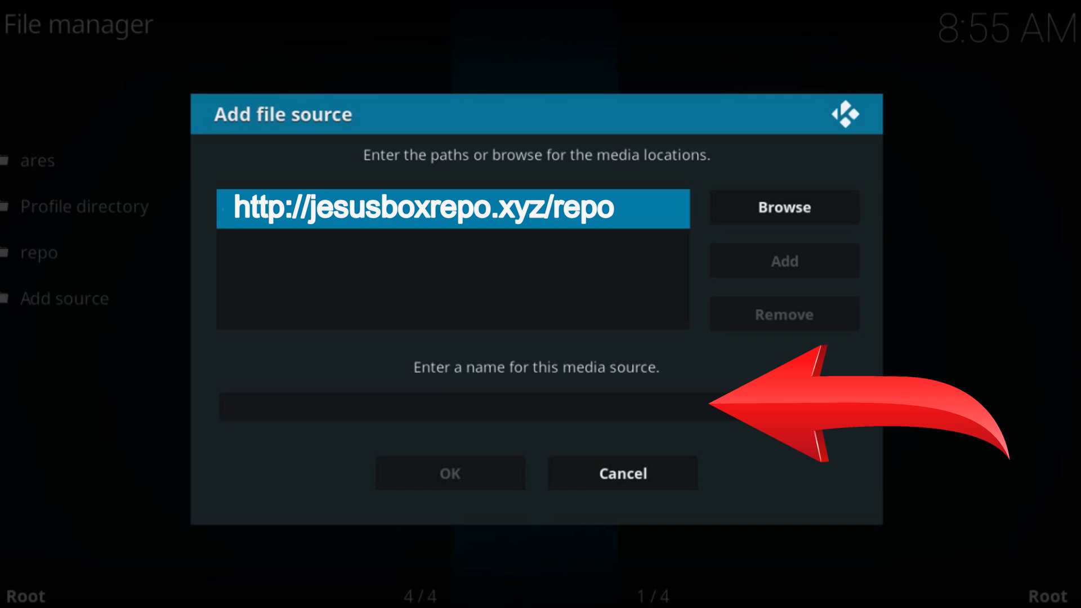
pyautogui.write('jesusbox')
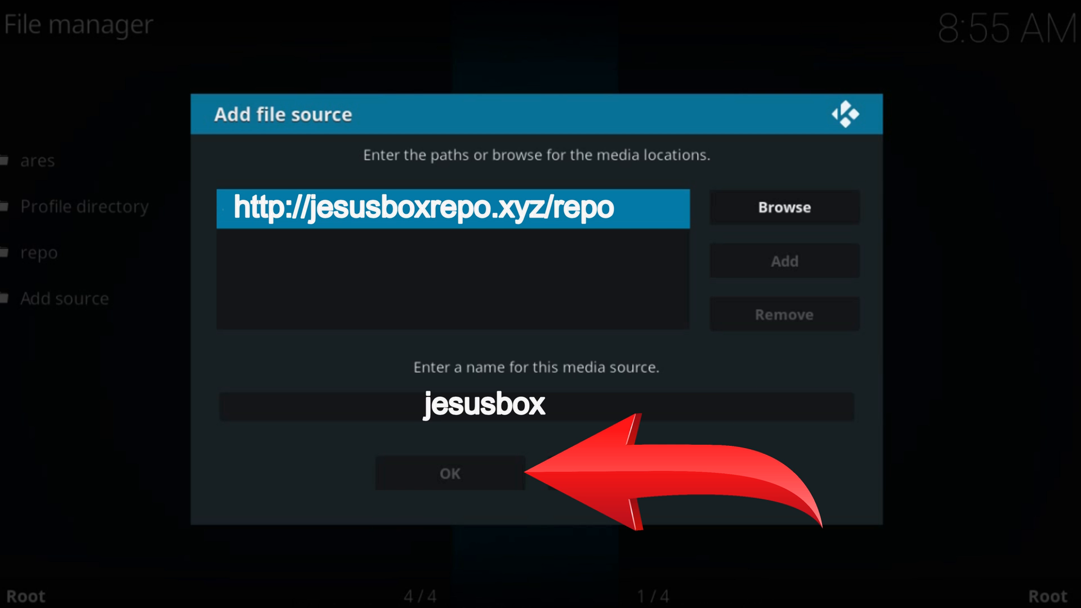
pyautogui.click(449, 473)
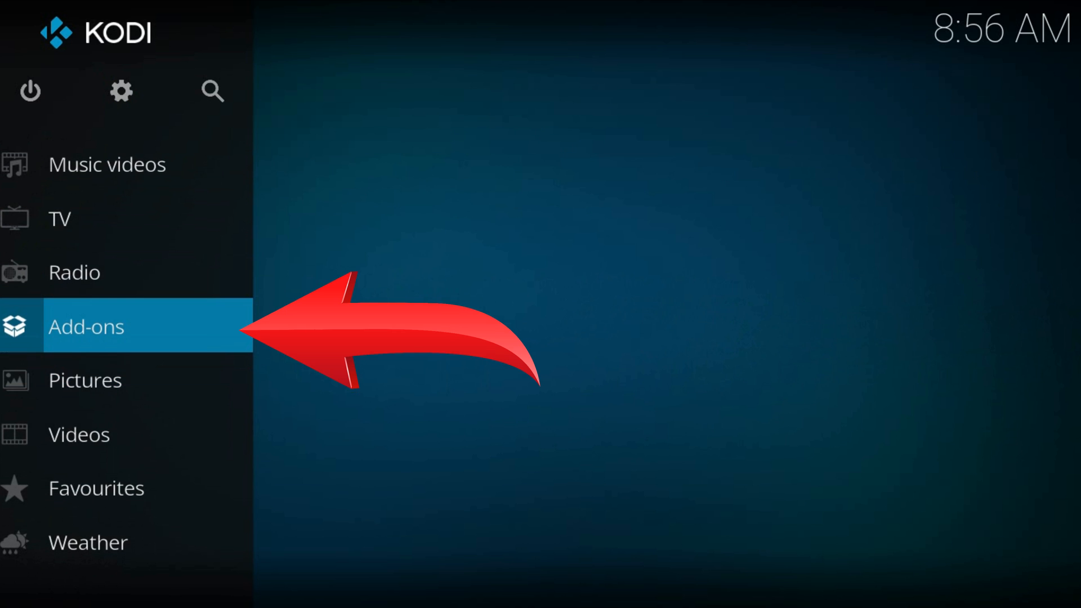
# Enter Add-ons, open the open-box browser, and focus Install from zip file
pyautogui.click(86, 326)
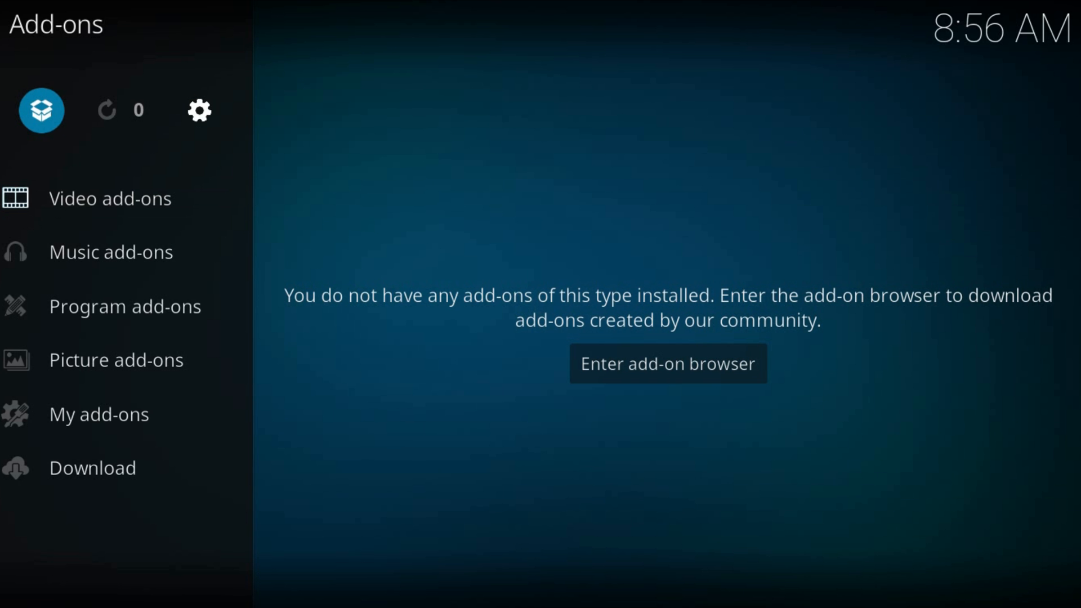
pyautogui.click(667, 363)
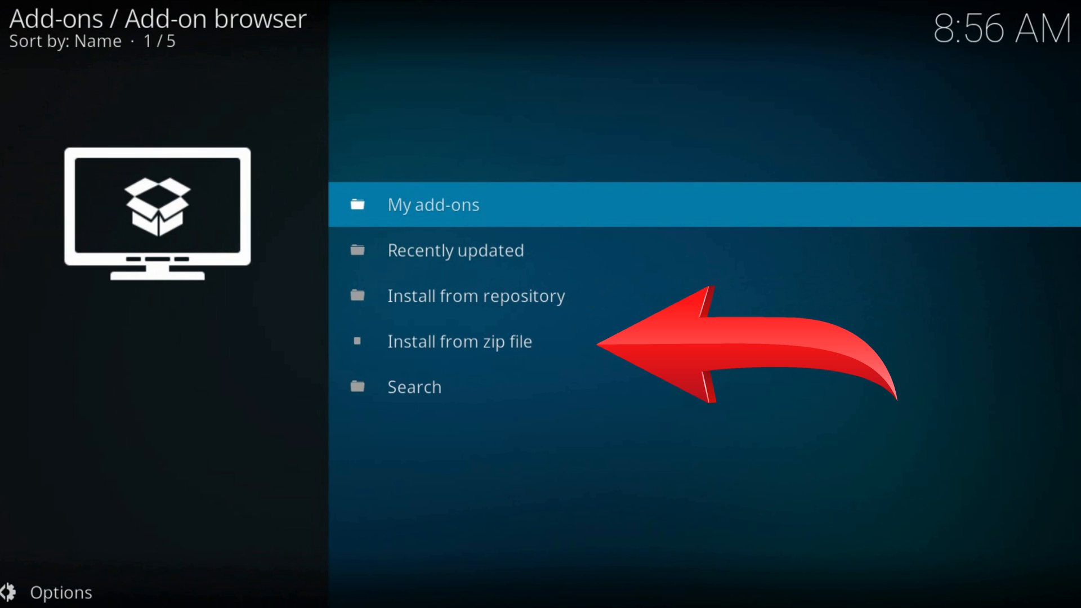
pyautogui.click(460, 340)
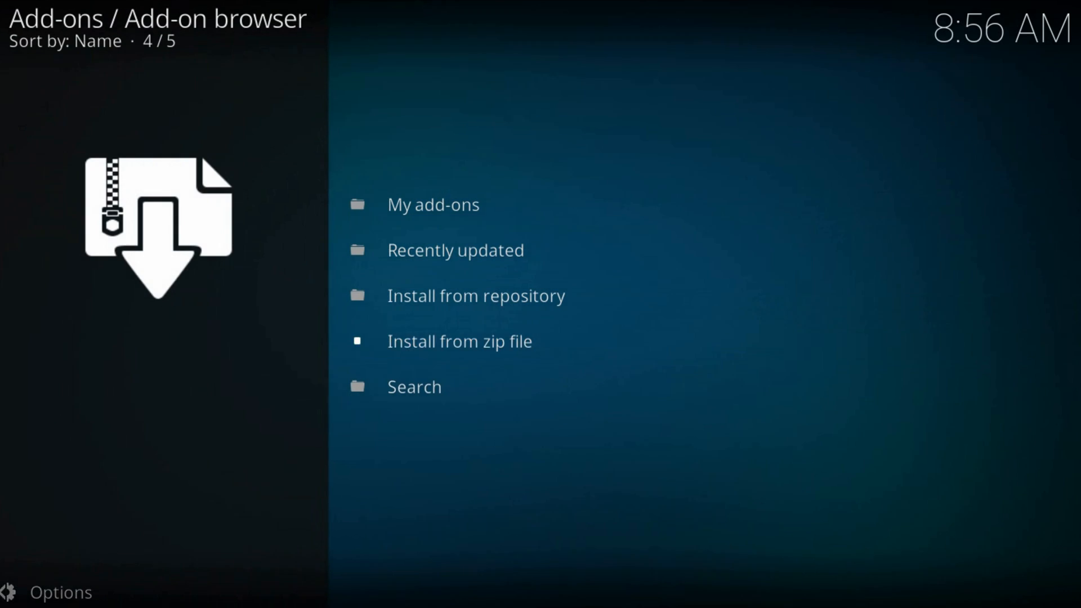
# Choose Install from zip file and open the jesusbox source
pyautogui.click(459, 341)
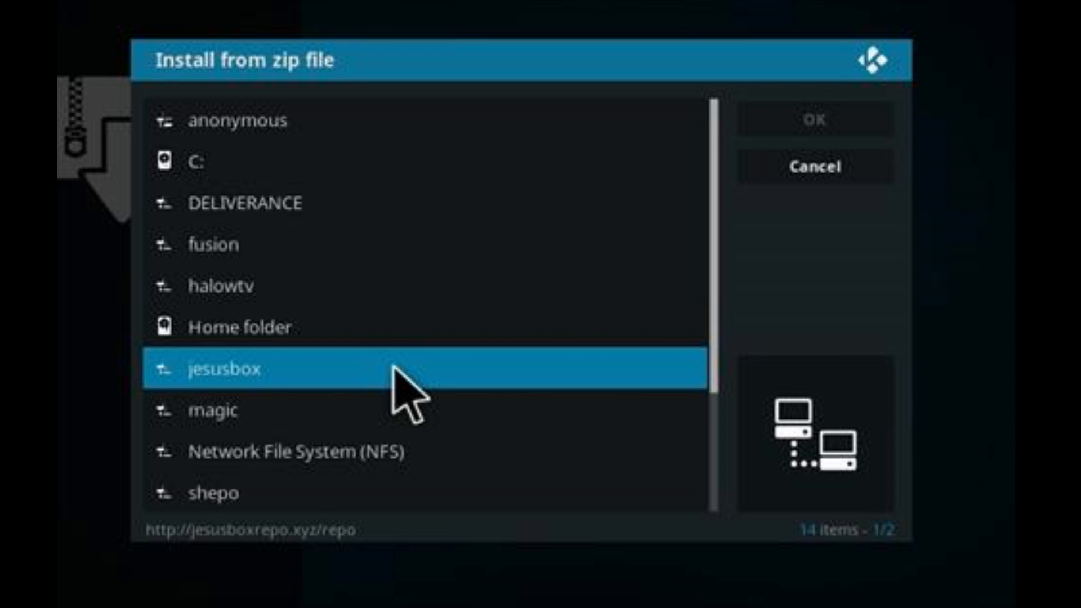
pyautogui.doubleClick(227, 369)
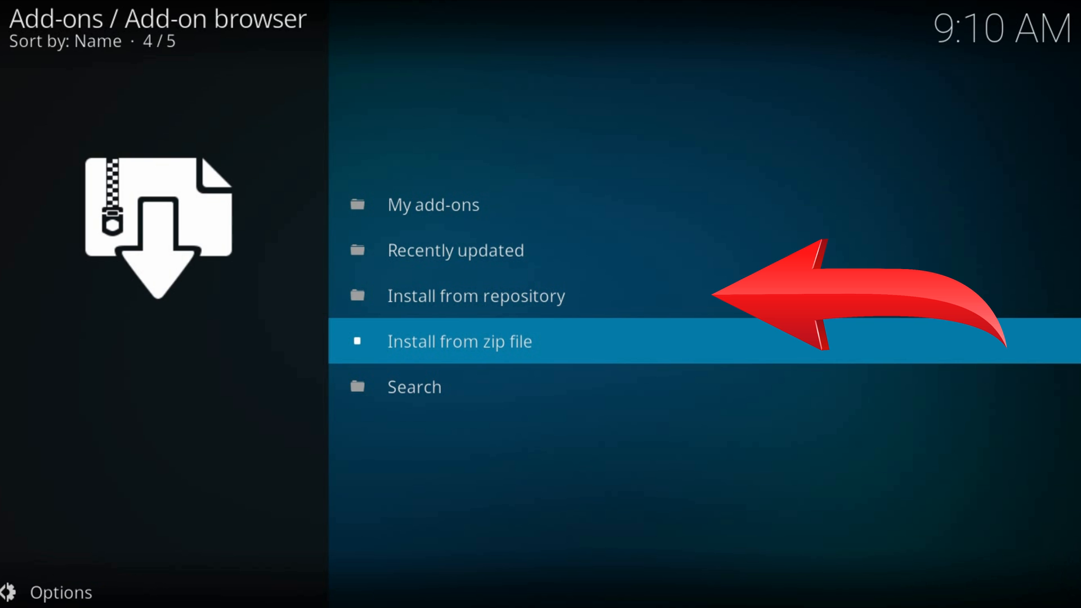
# Choose Install from repository and open Jesusbox Repository
pyautogui.press('up')
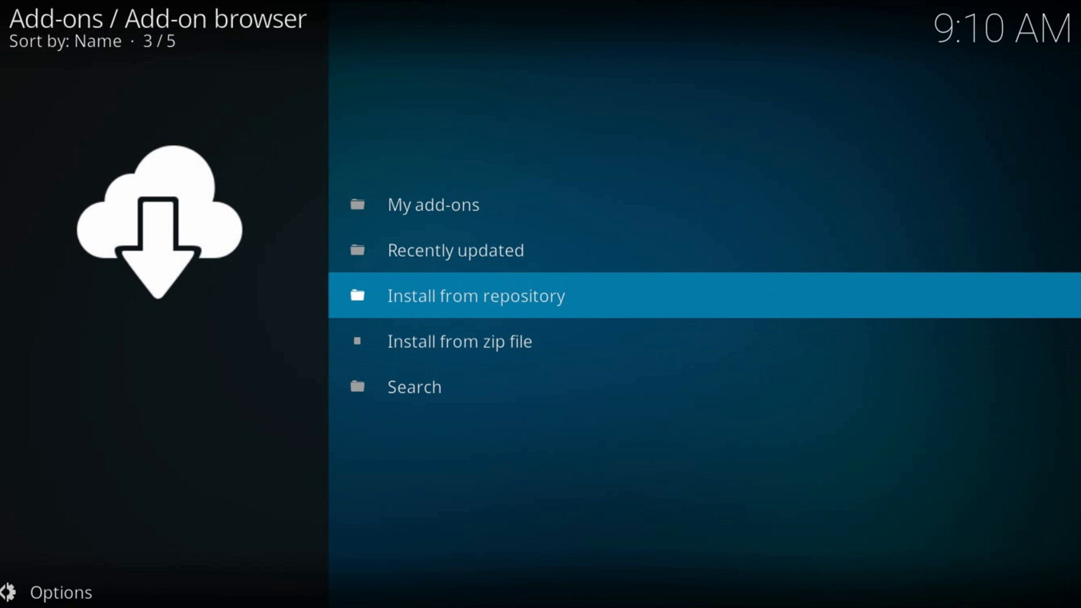
pyautogui.click(475, 295)
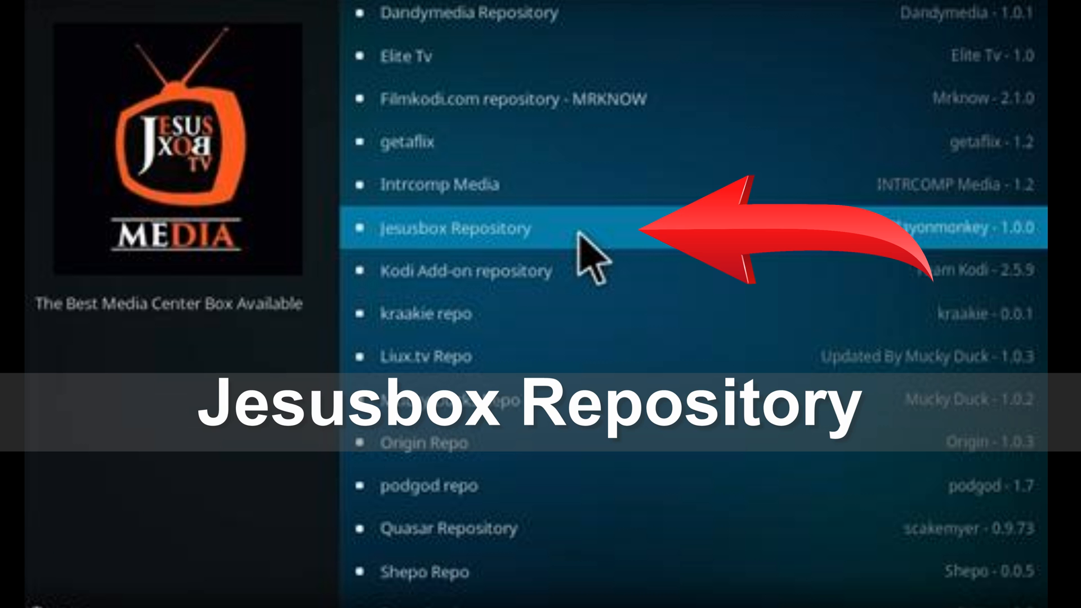
pyautogui.click(452, 228)
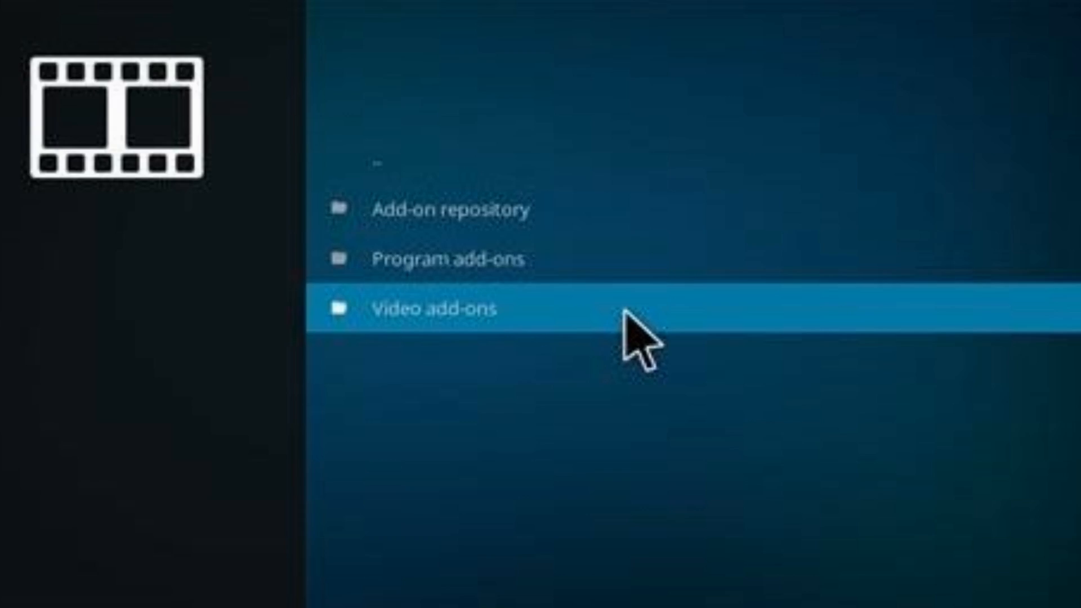
# Open Video add-ons and install Showbox Arize
pyautogui.click(434, 307)
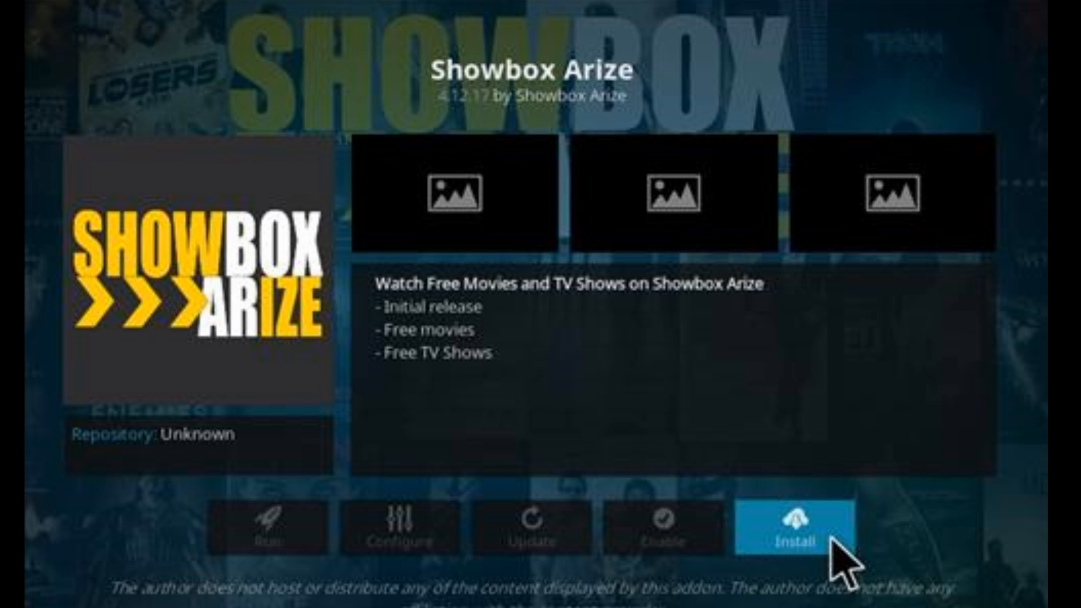
pyautogui.click(798, 527)
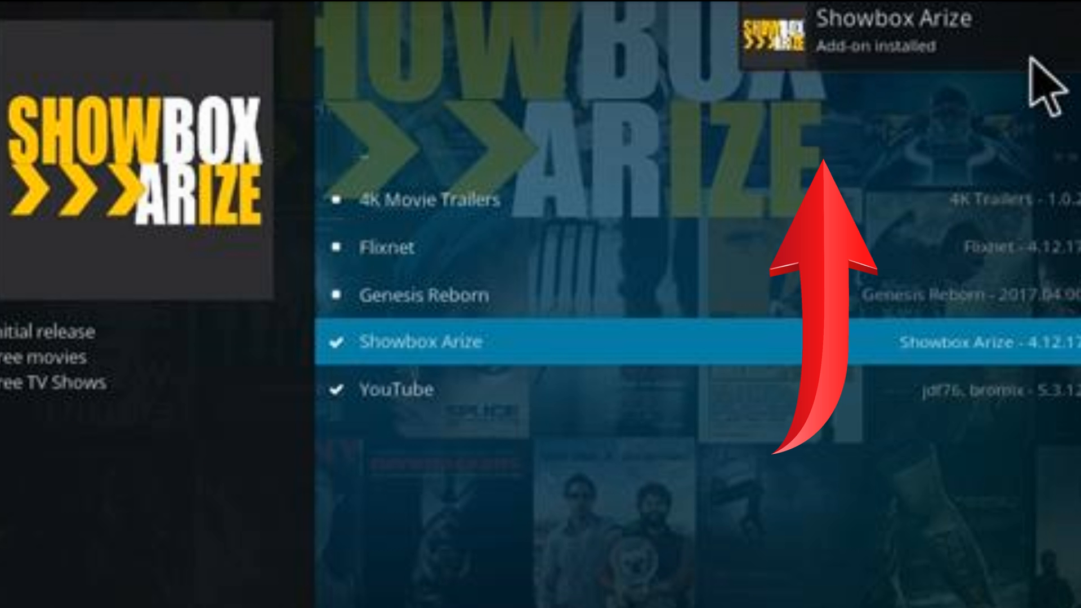